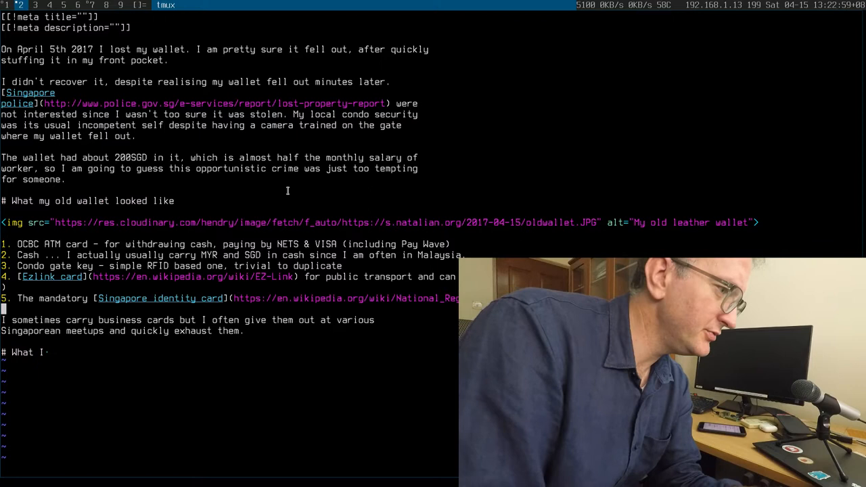
Step: Insert an <img> tag for the new-wallet photo below the '# What I' heading
type("<img src=\"https://res.cloudinary.com/hendry/image/fetch/f_auto/https://s.natalian.org/")
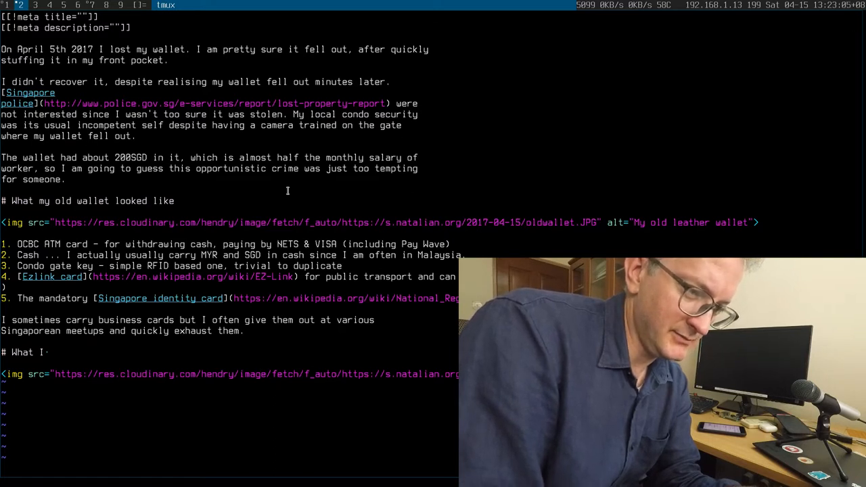
key("i")
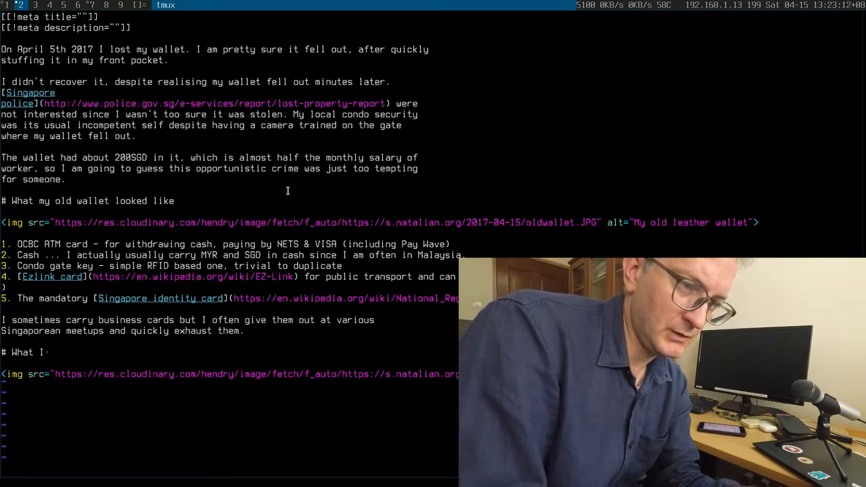
key("i")
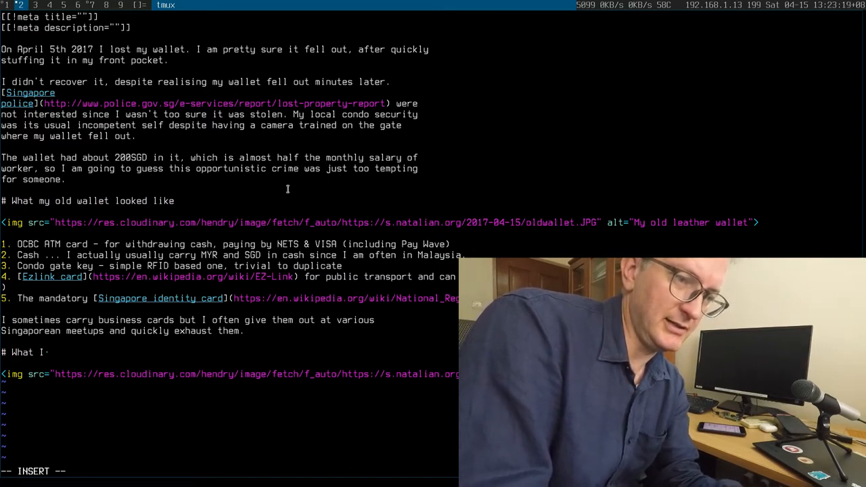
key("Escape")
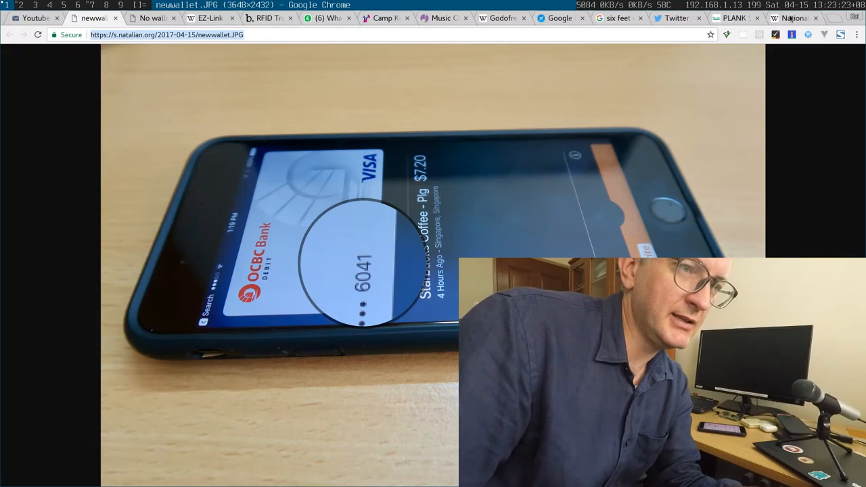
Step: Reload the 'No wallet in Singapore' preview and scroll down to the new-wallet photo
left_click(149, 19)
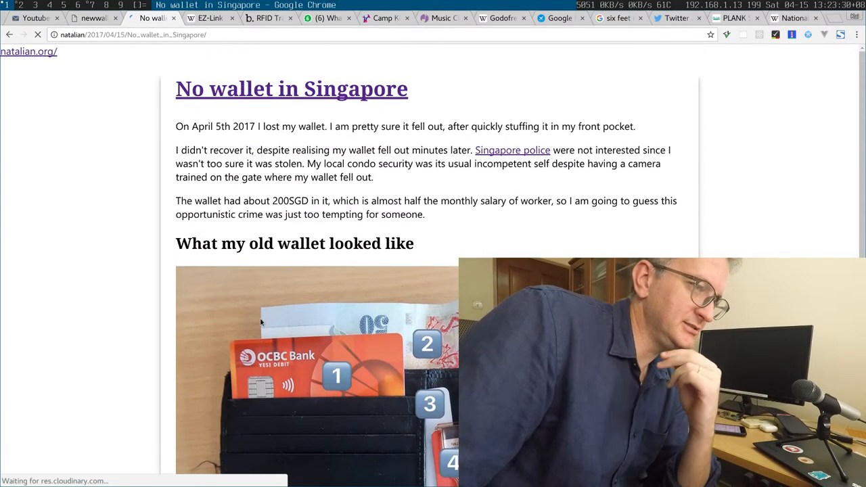
scroll("down", 3)
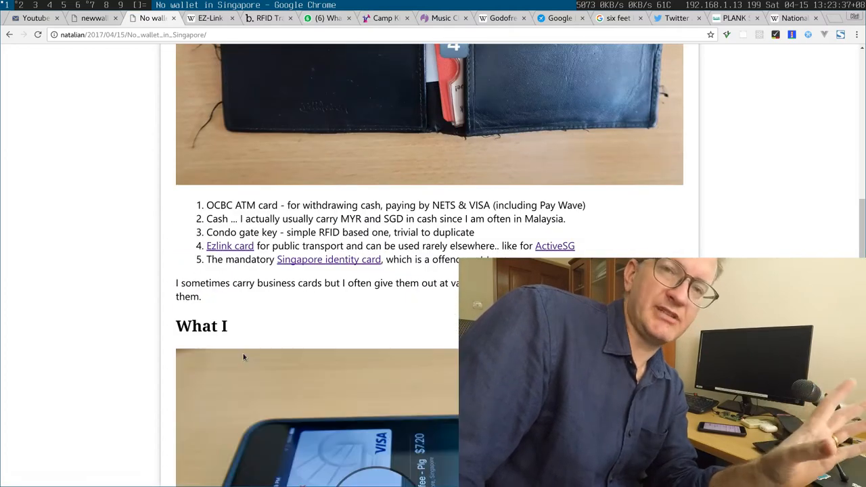
scroll("down", 3)
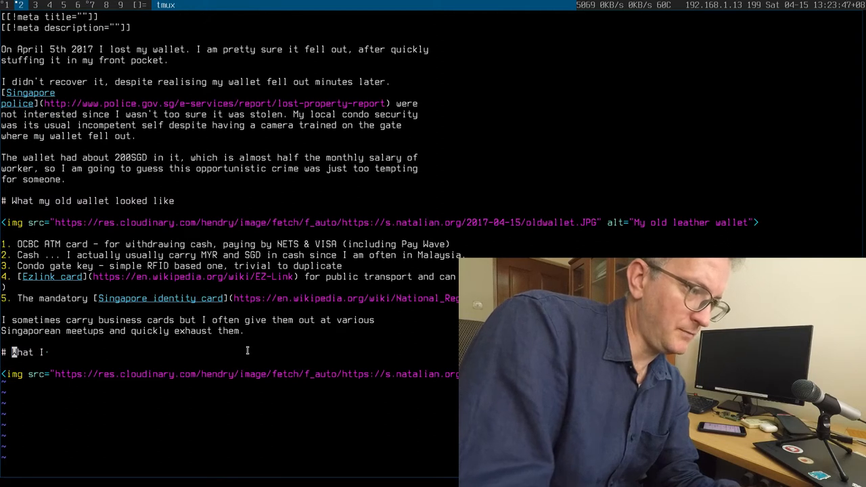
Step: Extend the heading with 'want my wallet to look like' and leave insert mode
type("want my wallet to look lik")
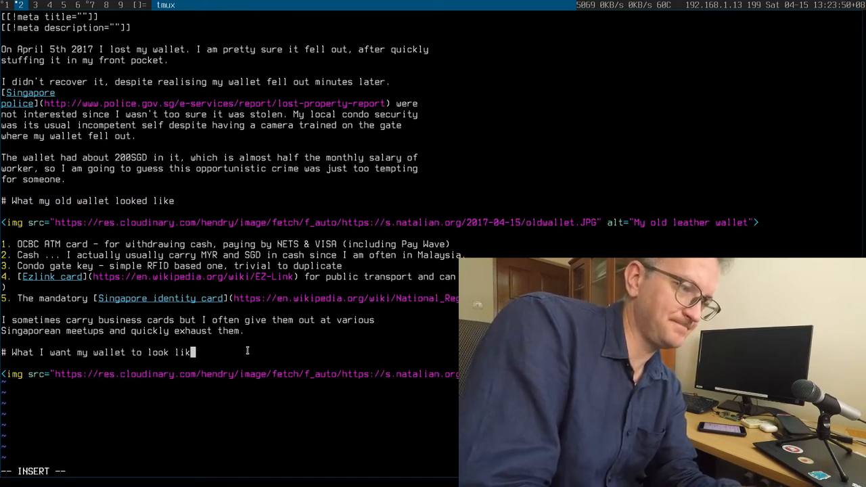
key("Escape")
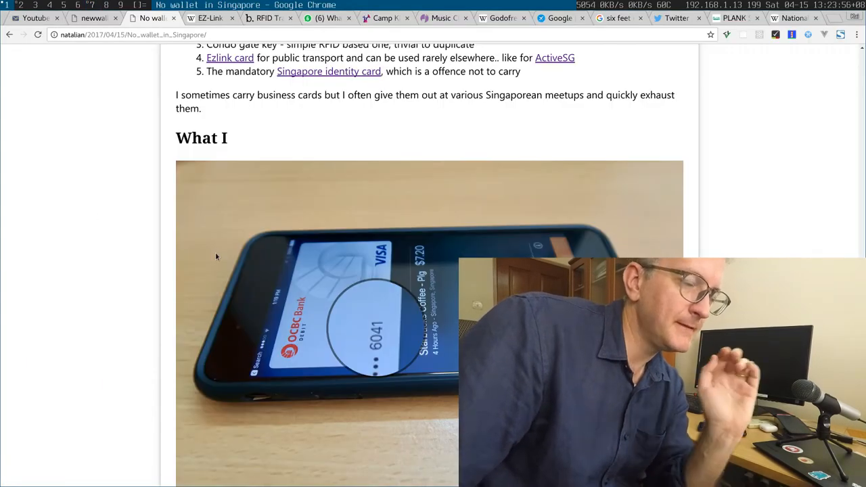
Step: Scroll the rendered post to the 'What I want my wallet to look like' heading
scroll("down", 3)
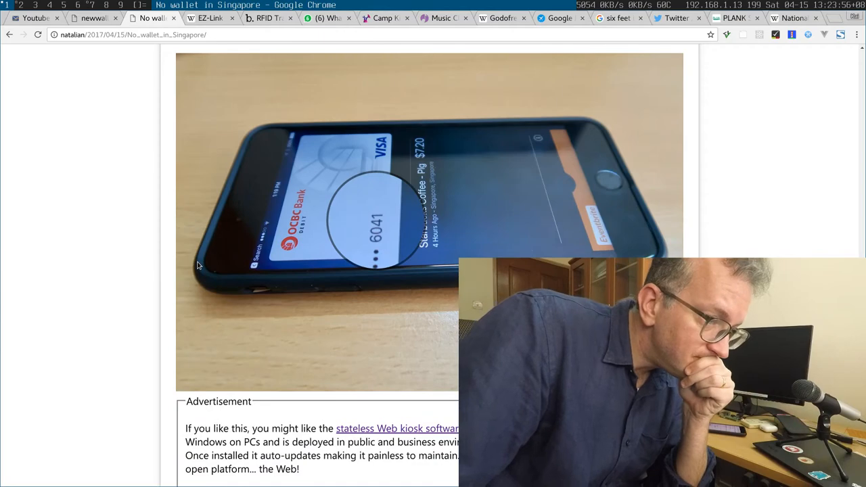
scroll("up", 3)
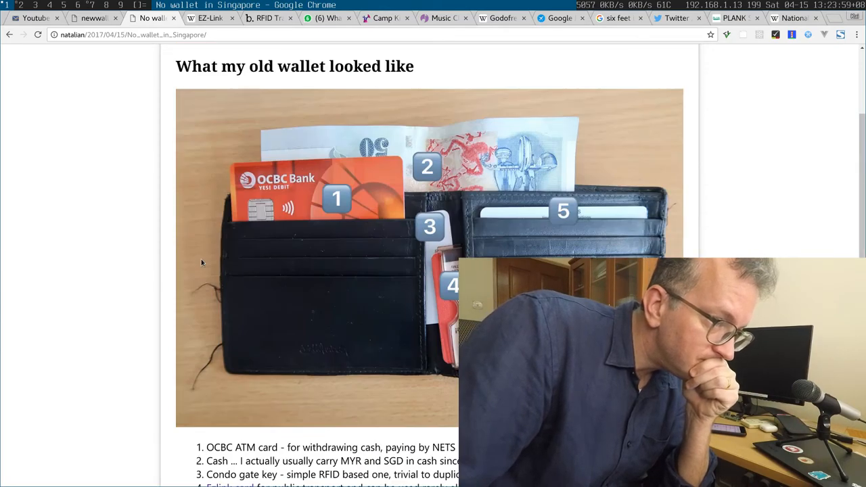
scroll("down", 3)
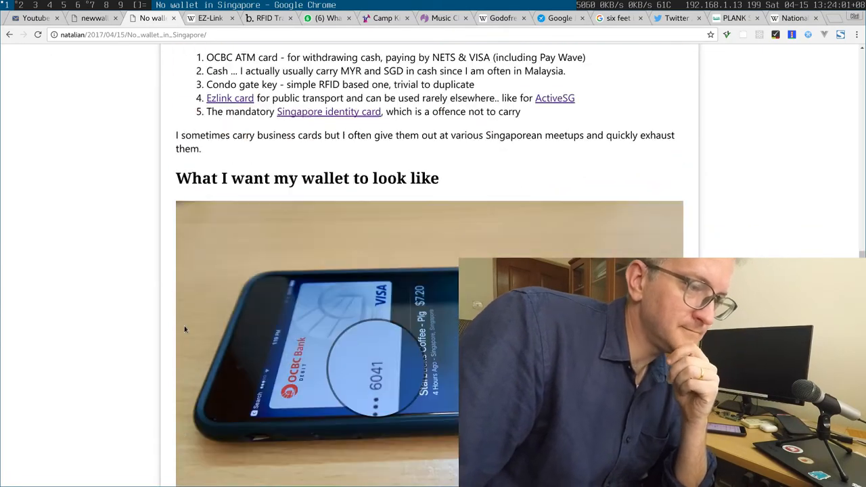
scroll("down", 3)
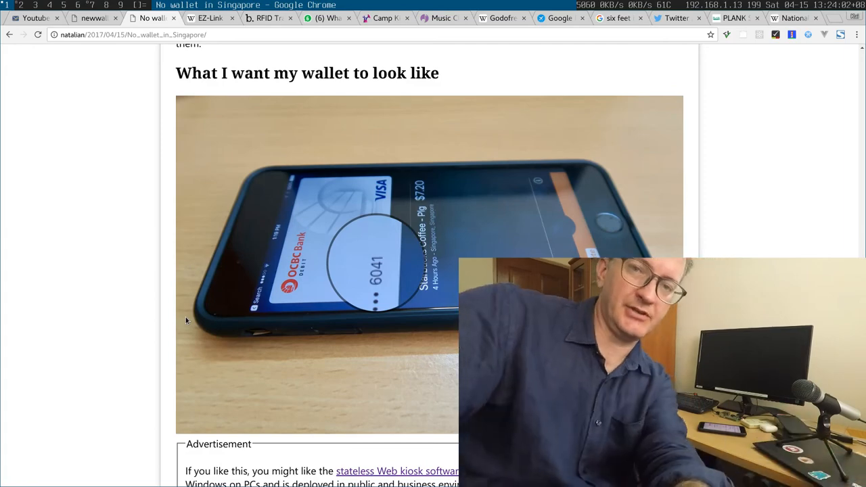